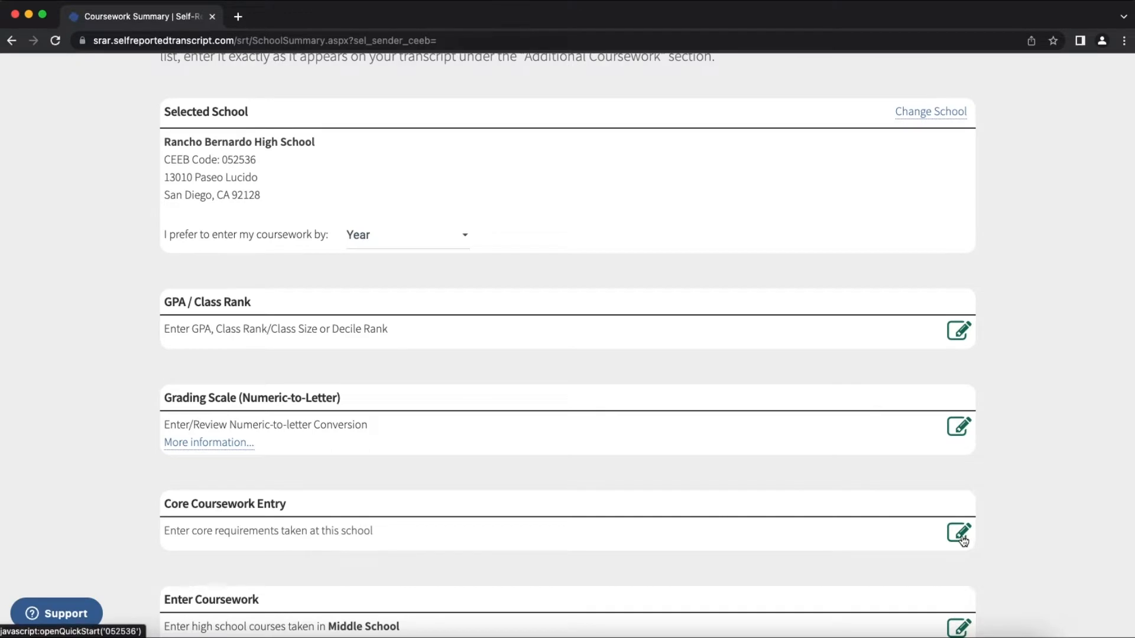
Step: Open Core Coursework Entry and scroll through the quick start
{"action": "left_click", "coordinate": [959, 533]}
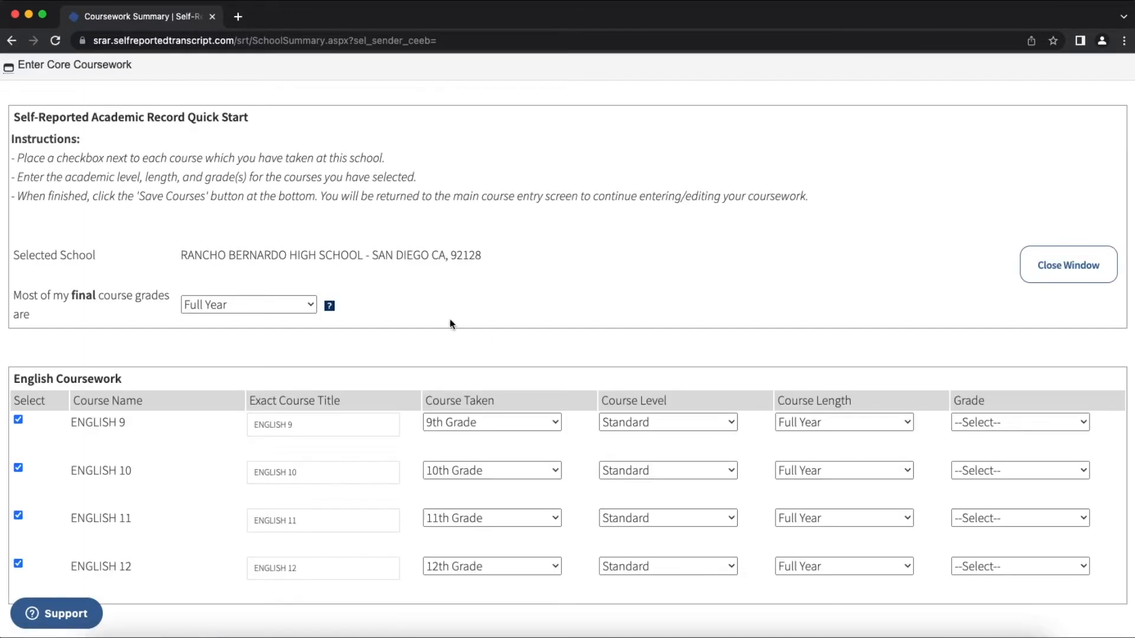
{"action": "scroll", "scroll_direction": "down", "scroll_amount": 3}
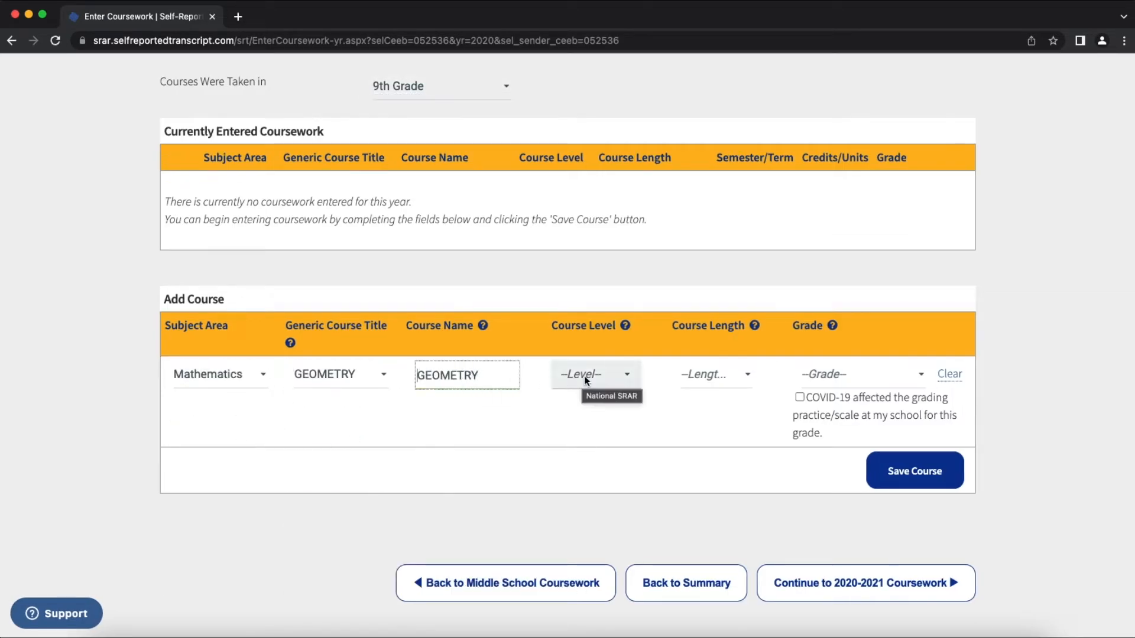
Step: Set Geometry to Honors, then start a Science course for 2020-2021
{"action": "left_click", "coordinate": [713, 374]}
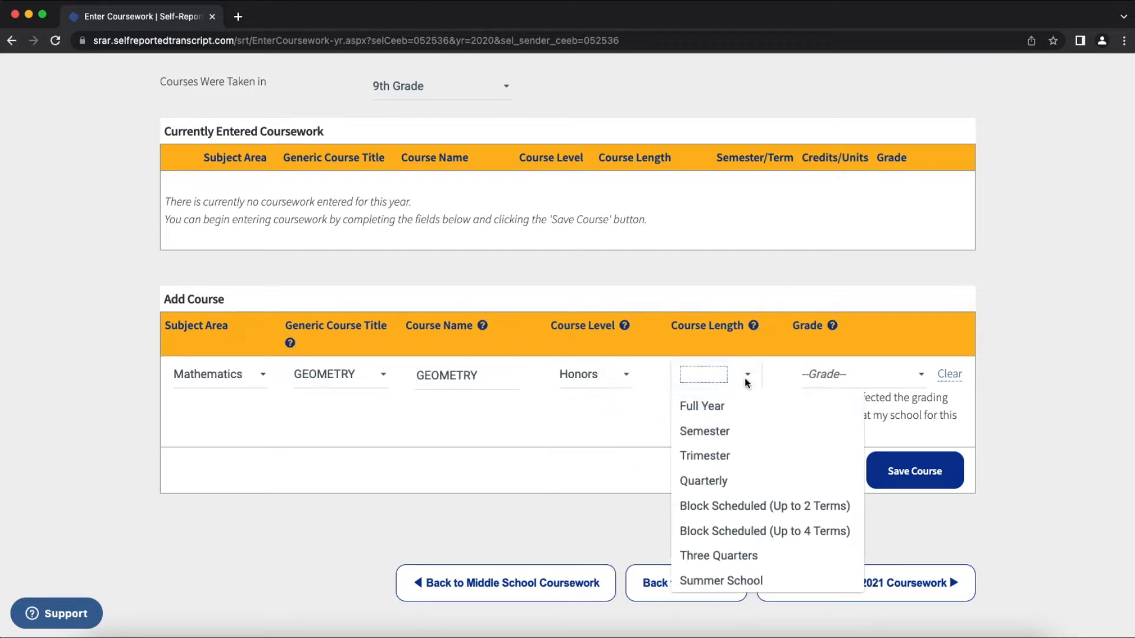
{"action": "left_click", "coordinate": [864, 583]}
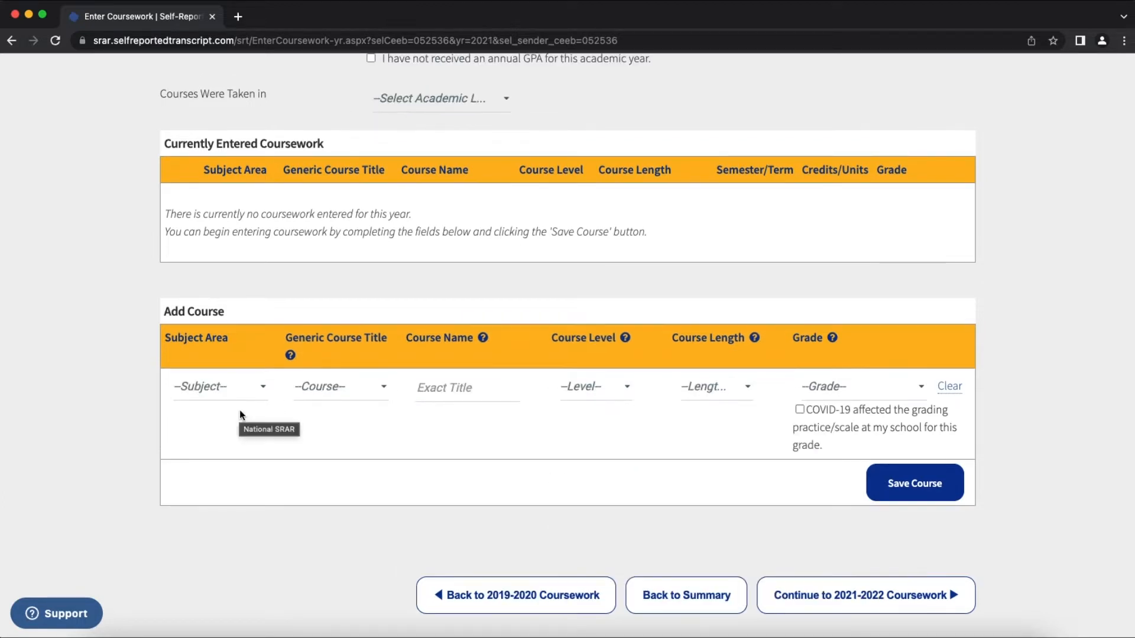
{"action": "left_click", "coordinate": [219, 386]}
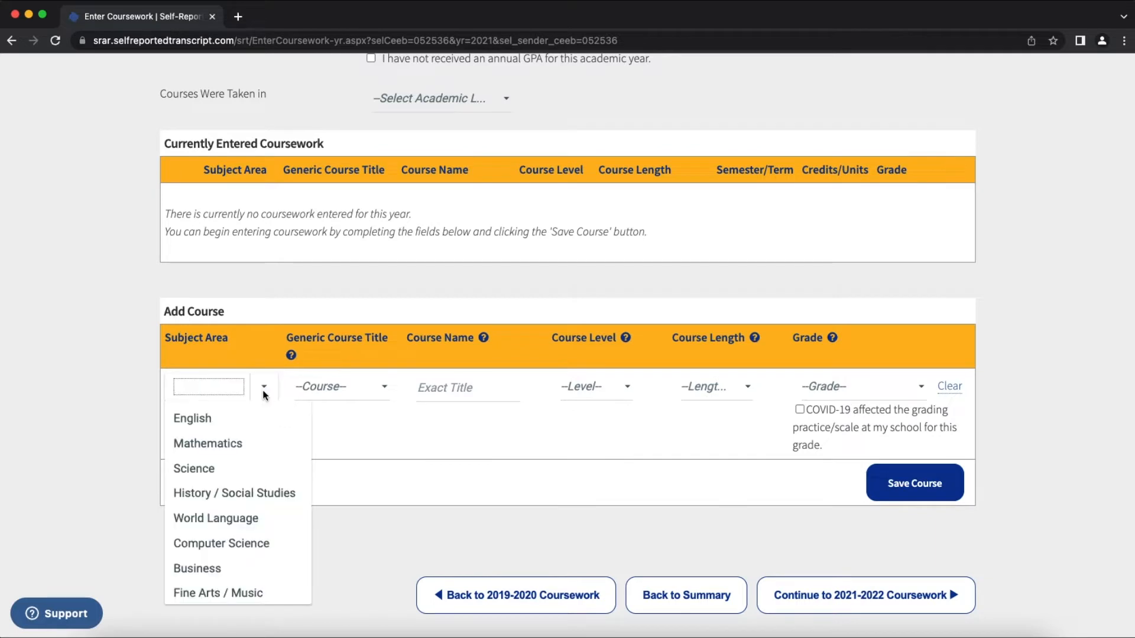
{"action": "left_click", "coordinate": [194, 468]}
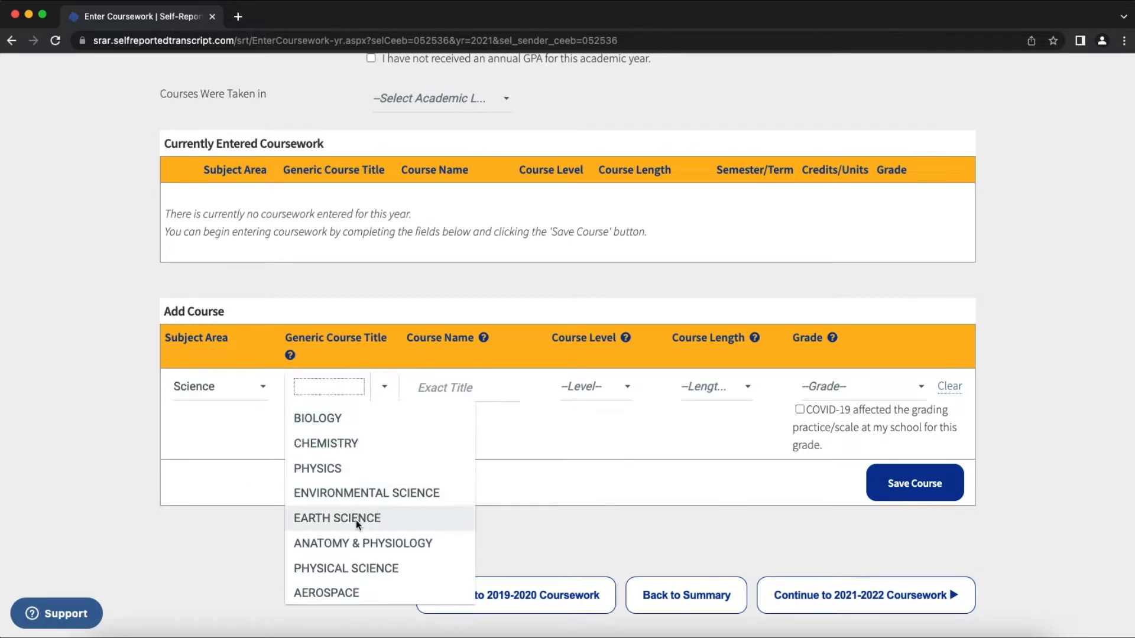
Step: Choose Earth Science, name it 'Intro to Science', and set Standard level
{"action": "left_click", "coordinate": [337, 517]}
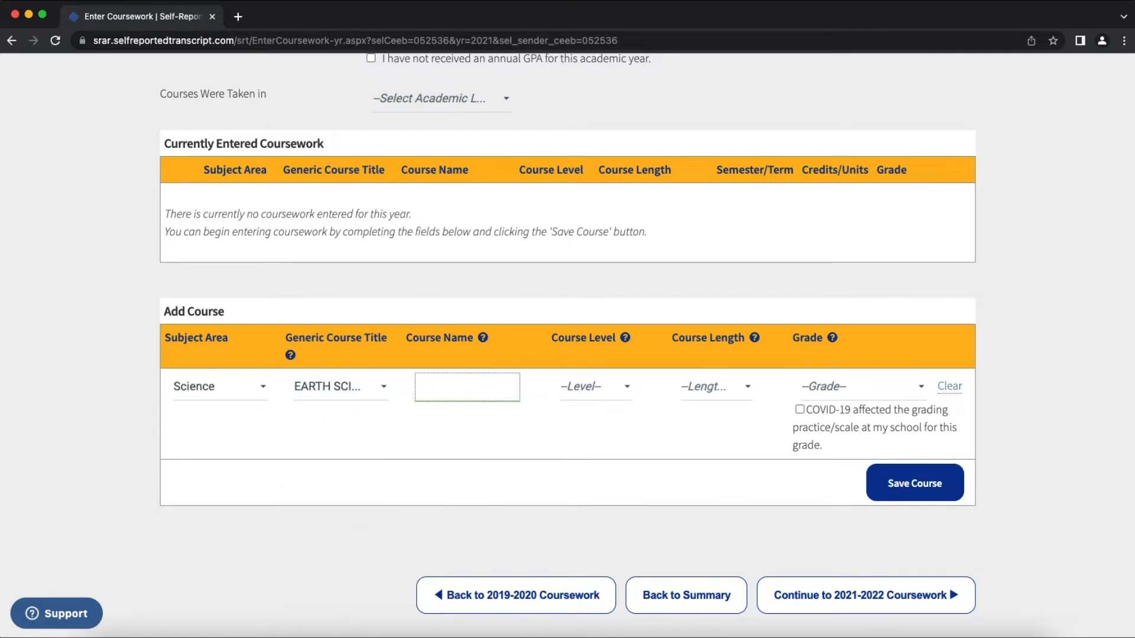
{"action": "type", "text": "Intro to Science"}
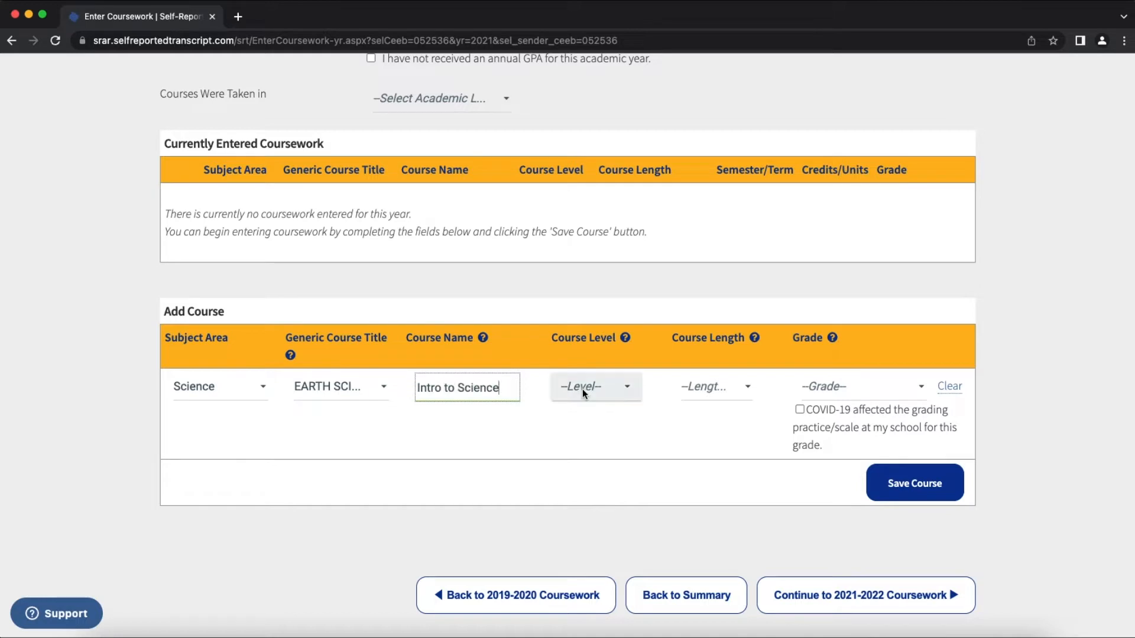
{"action": "left_click", "coordinate": [593, 386]}
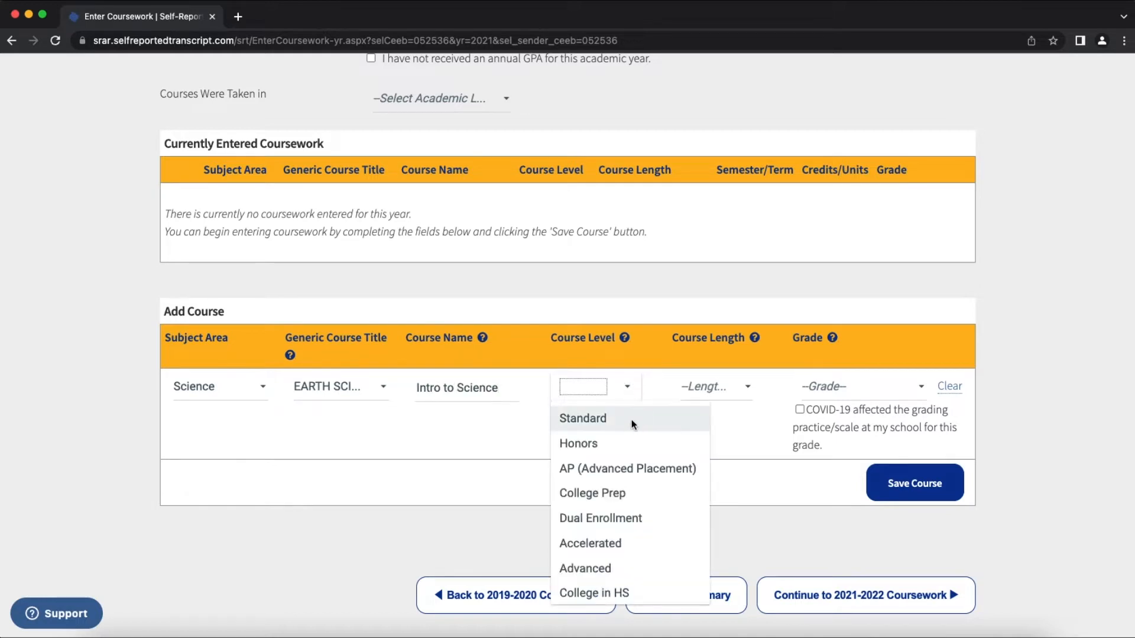
{"action": "left_click", "coordinate": [583, 418]}
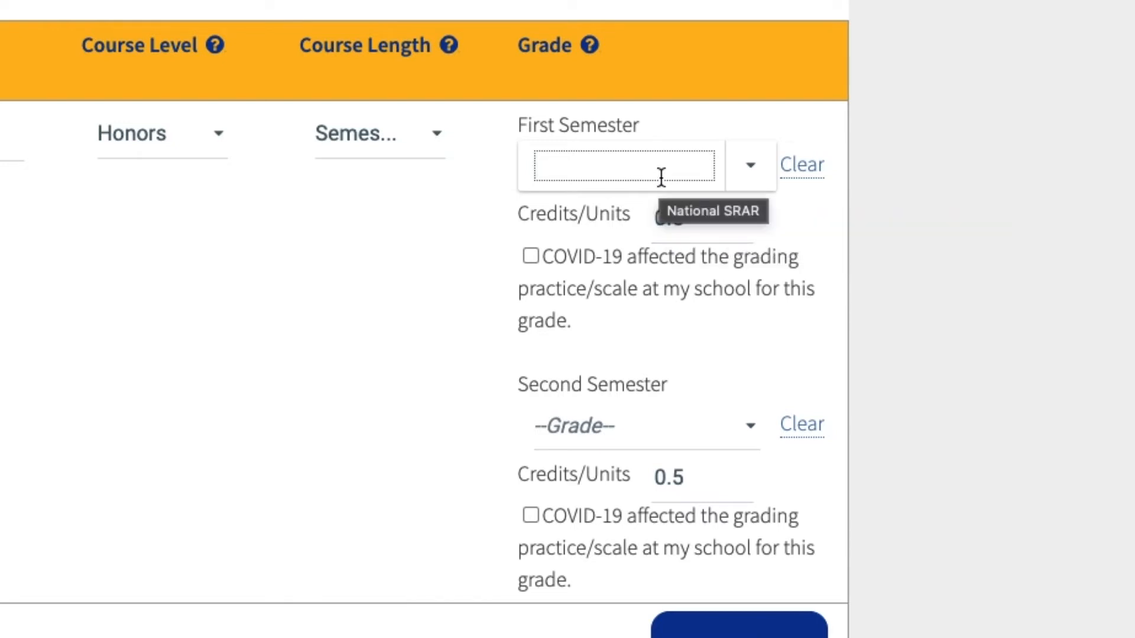
Step: Enter 92 as the first-semester grade and view second-semester grade choices
{"action": "type", "text": "92"}
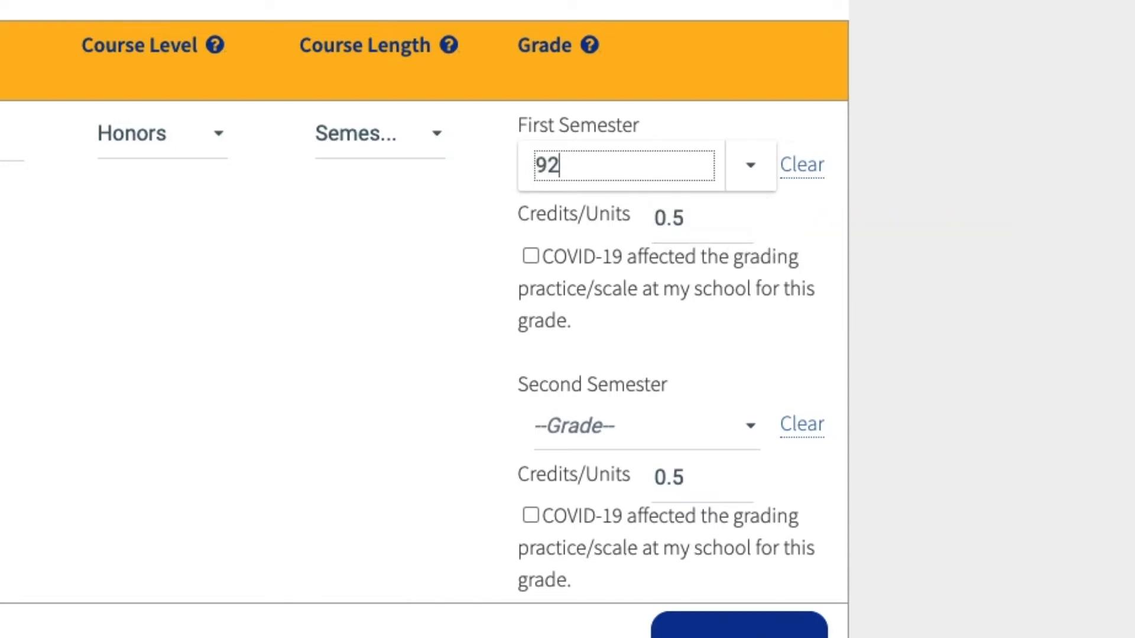
{"action": "left_click", "coordinate": [622, 426]}
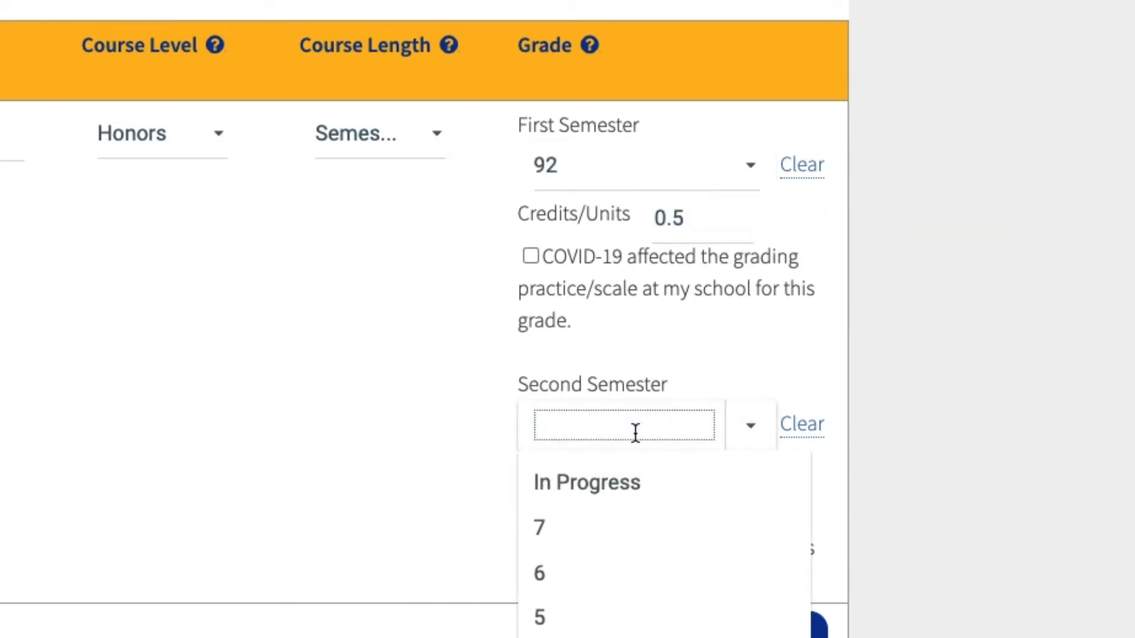
{"action": "scroll", "scroll_direction": "down", "scroll_amount": 3}
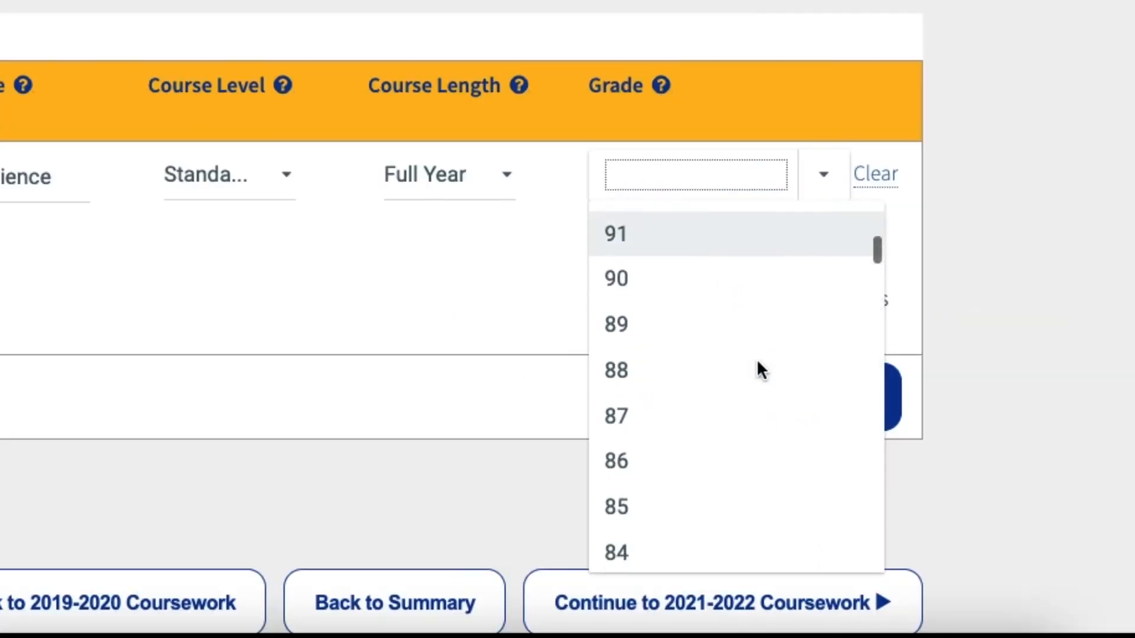
Step: Pick the grade for the full-year course
{"action": "left_click", "coordinate": [616, 461]}
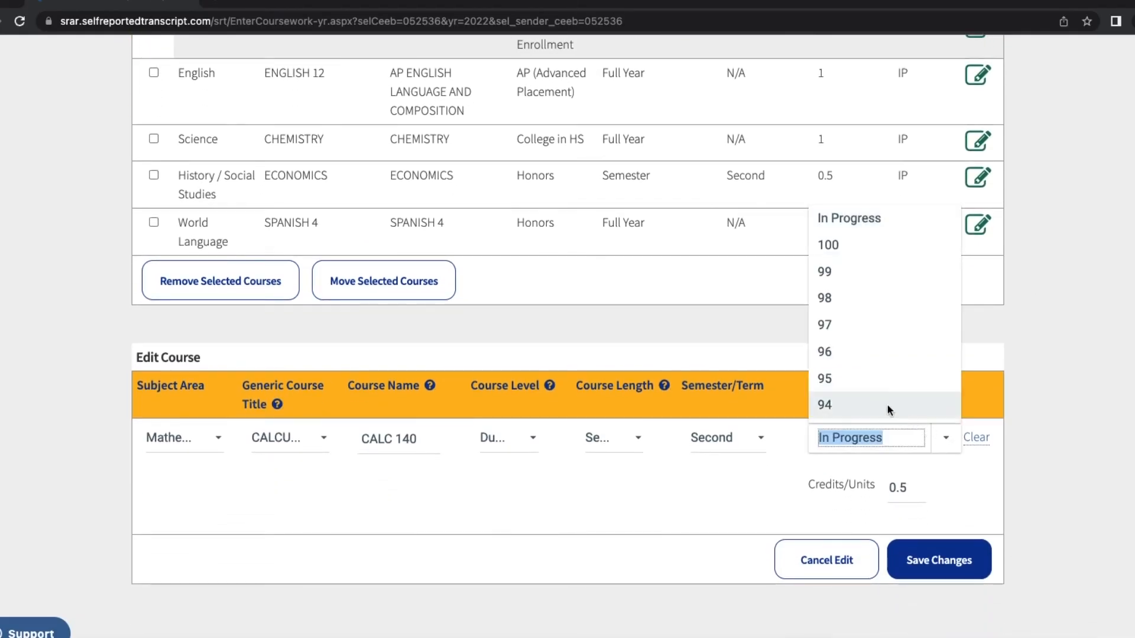
Step: Save CALC 140 with a grade of 95, then edit the AP English entry
{"action": "left_click", "coordinate": [825, 378]}
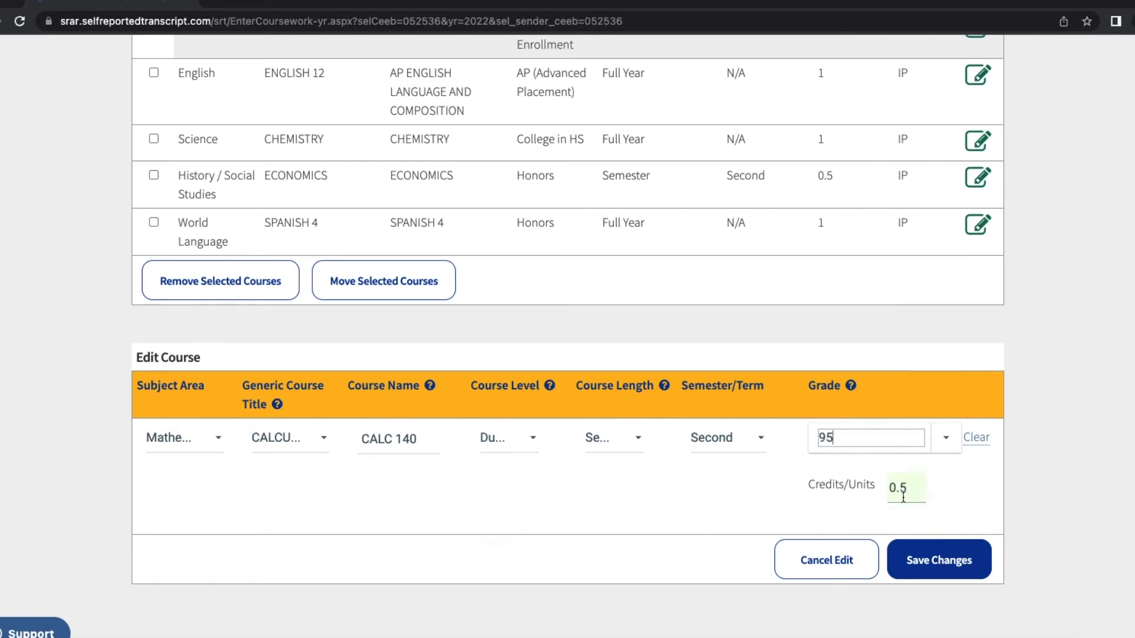
{"action": "left_click", "coordinate": [938, 560]}
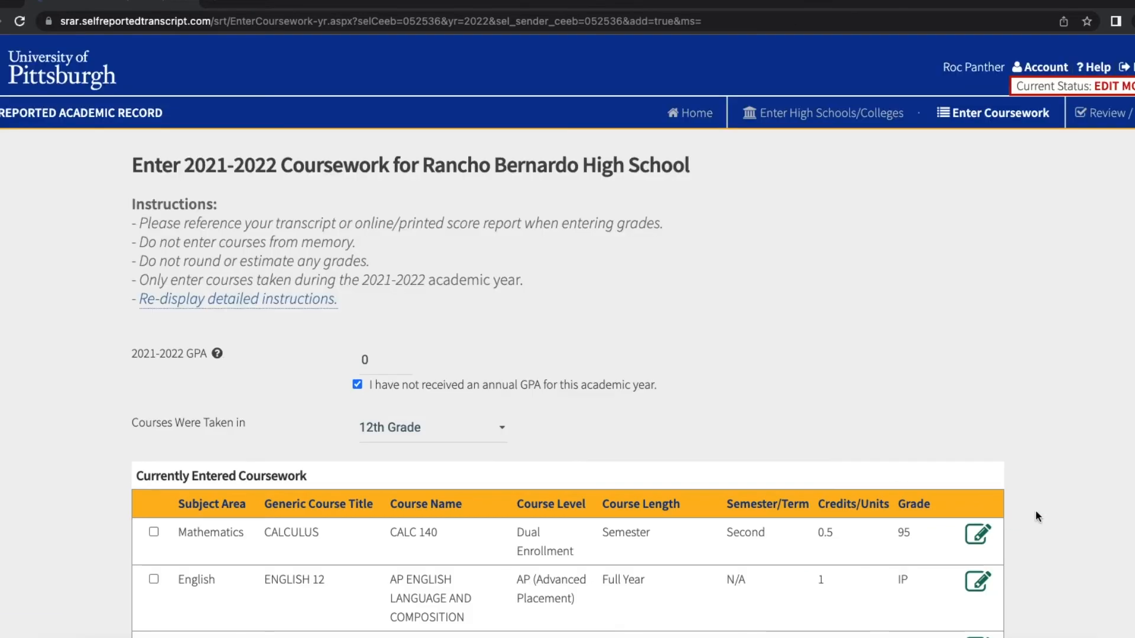
{"action": "scroll", "scroll_direction": "down", "scroll_amount": 3}
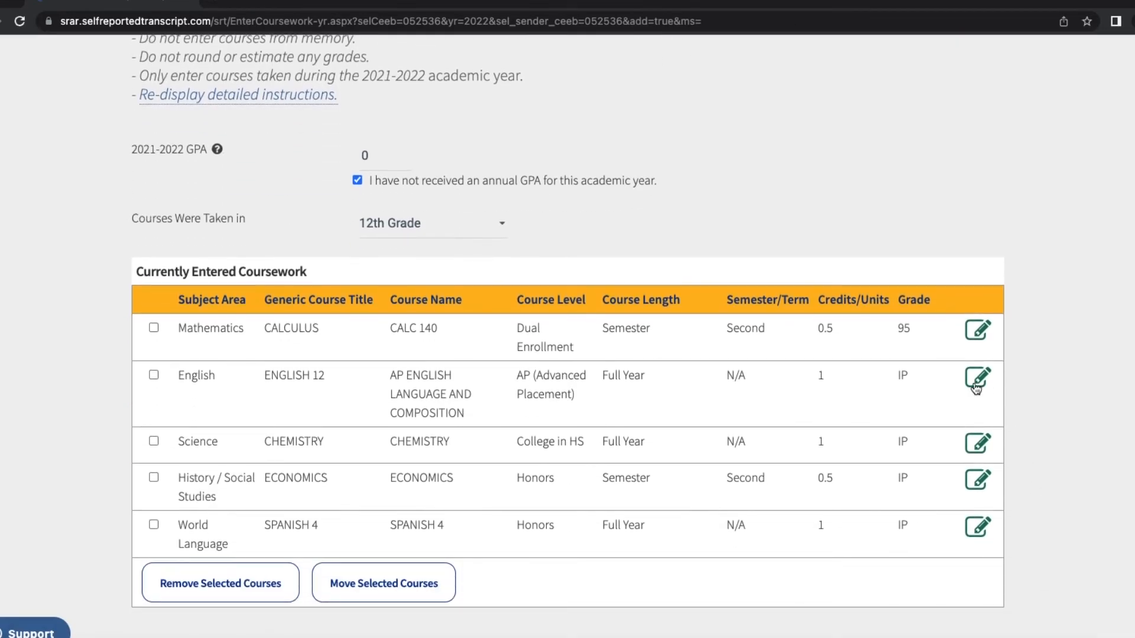
{"action": "left_click", "coordinate": [977, 378]}
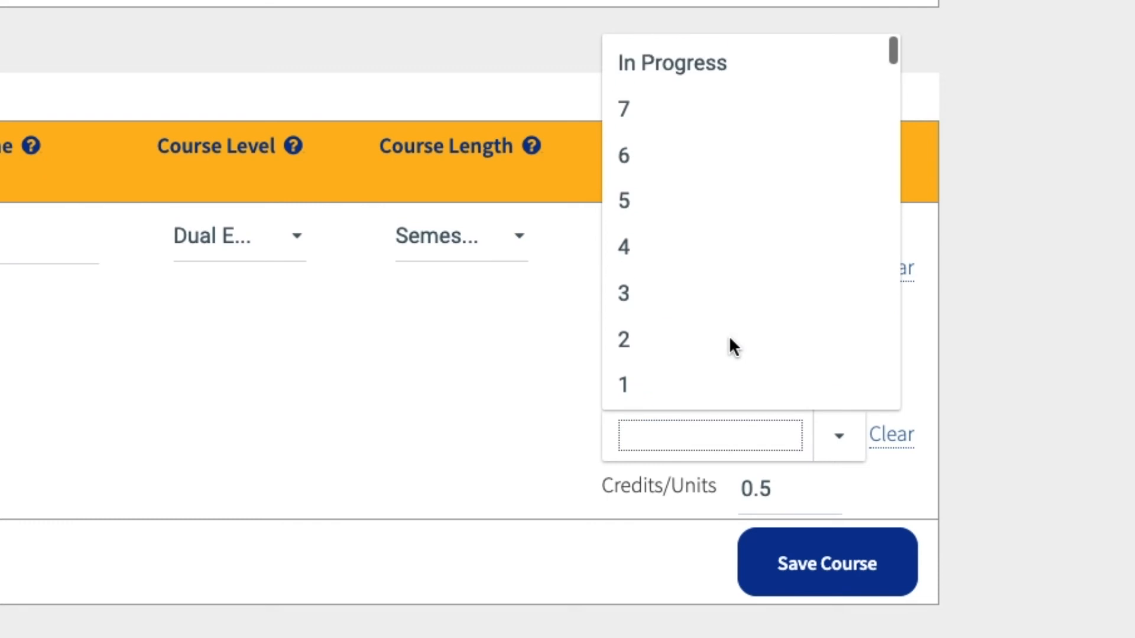
Step: Set the second semester to In Progress and save the course
{"action": "left_click", "coordinate": [669, 62]}
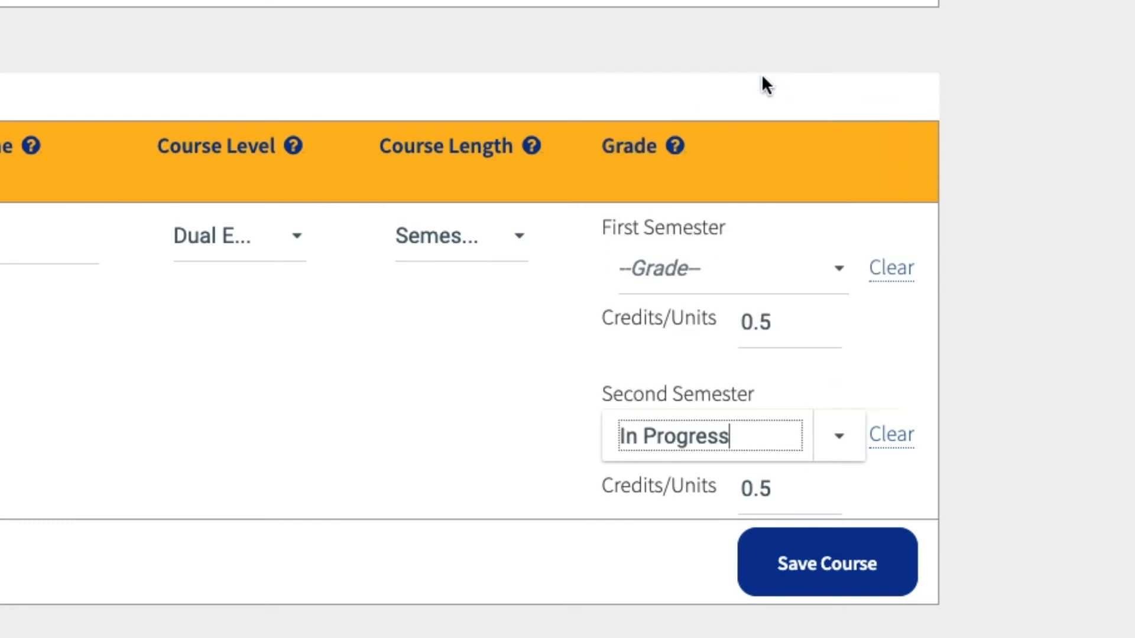
{"action": "mouse_move", "coordinate": [968, 568]}
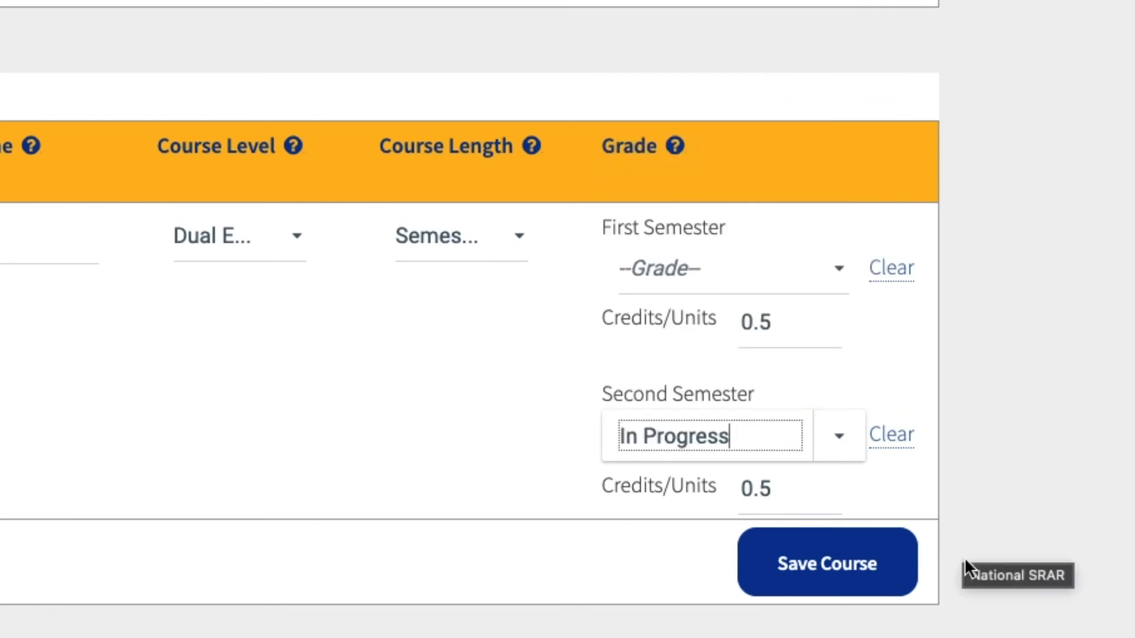
{"action": "left_click", "coordinate": [826, 564]}
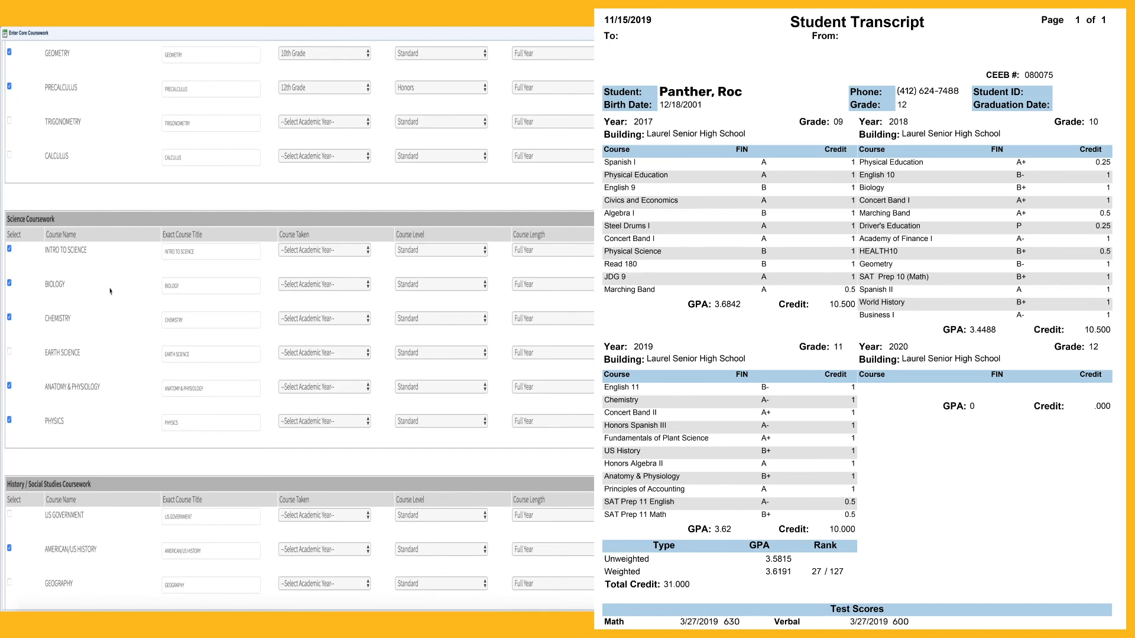
{"action": "scroll", "scroll_direction": "down", "scroll_amount": 3}
{"action": "type", "text": "Physical Science"}
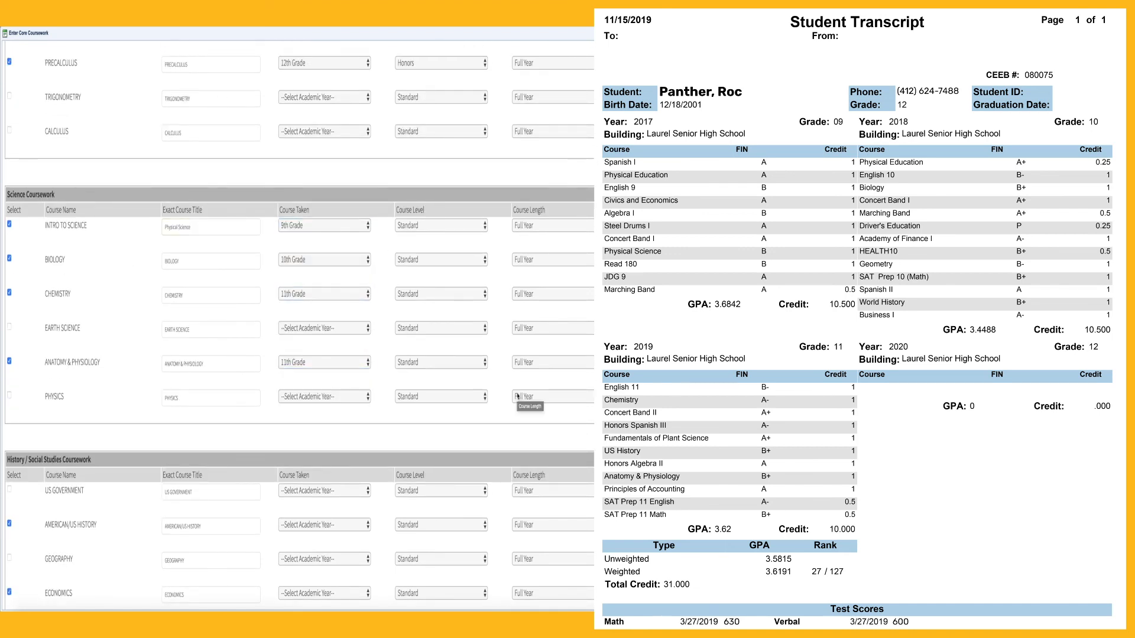
{"action": "scroll", "scroll_direction": "down", "scroll_amount": 3}
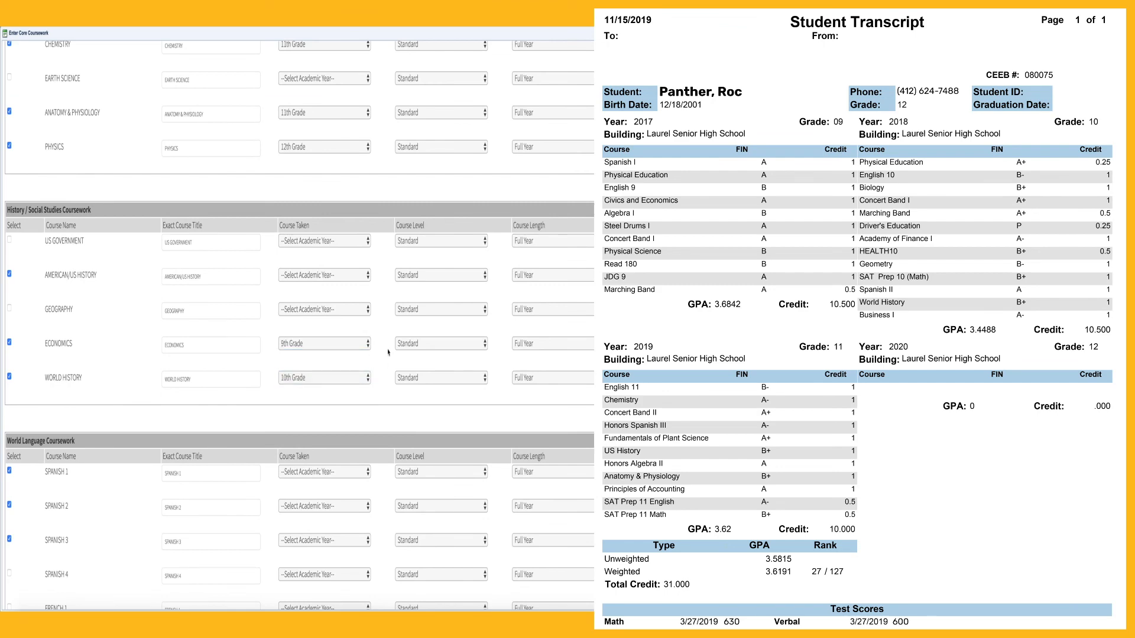